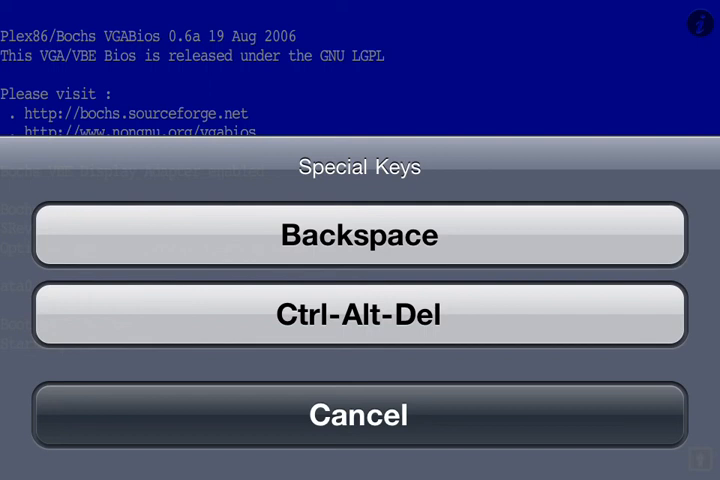
Dismiss the Special Keys sheet to return to the booting Windows 95 screen.
{"action": "left_click", "coordinate": [359, 415]}
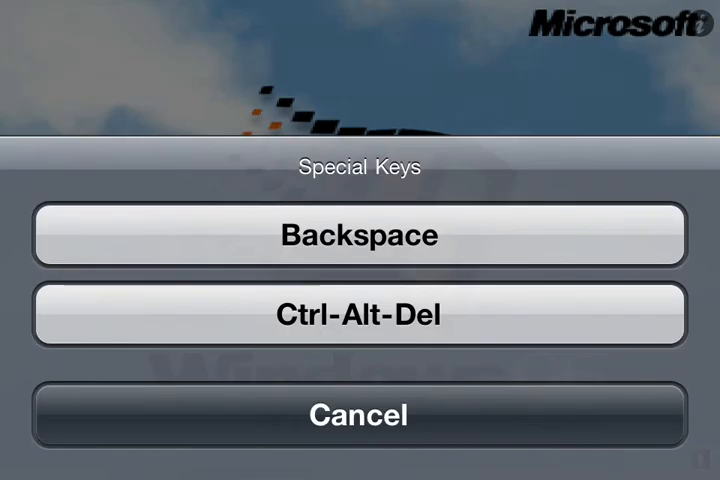
Cancel the Special Keys sheet and wait for the Windows 95 desktop.
{"action": "left_click", "coordinate": [360, 415]}
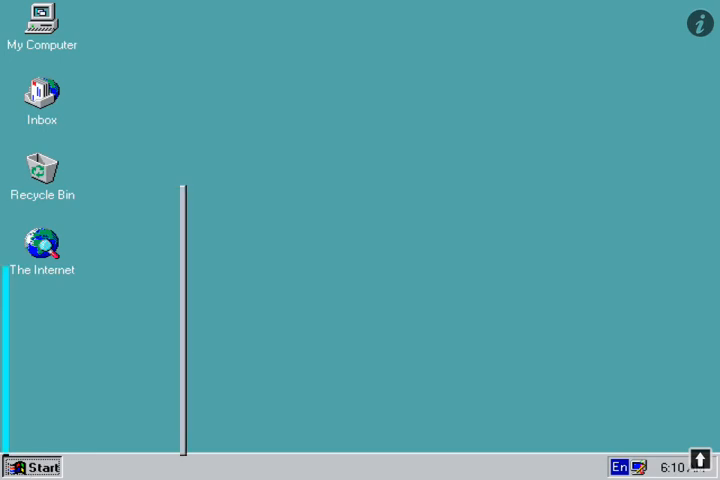
Launch Minesweeper via Start > Programs > Accessories > Games.
{"action": "left_click", "coordinate": [34, 466]}
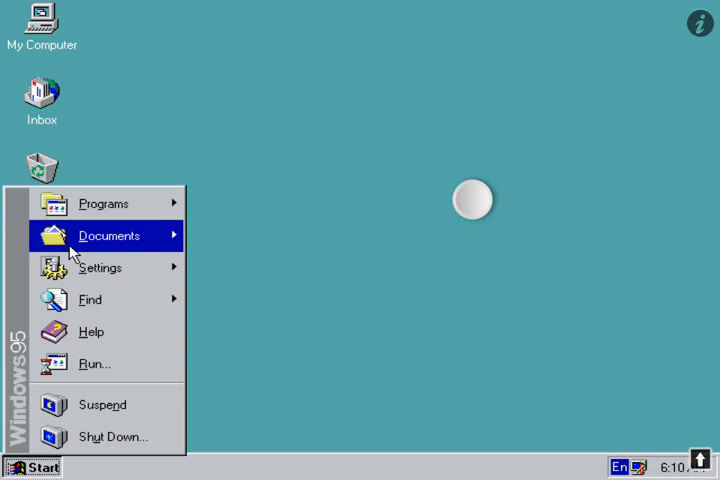
{"action": "mouse_move", "coordinate": [108, 235]}
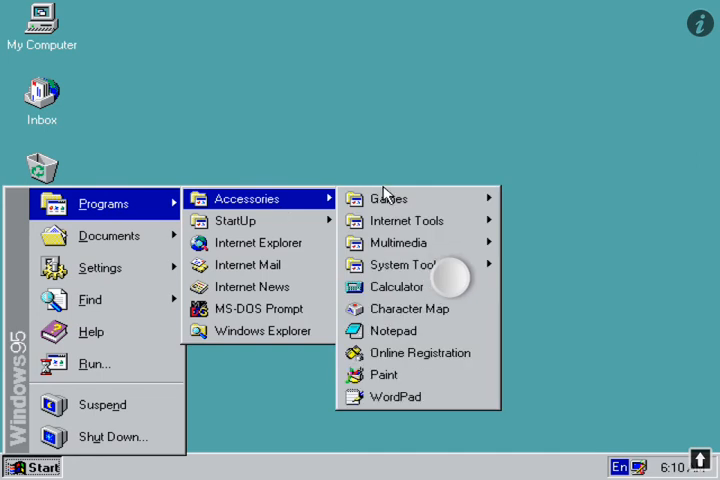
{"action": "mouse_move", "coordinate": [399, 242]}
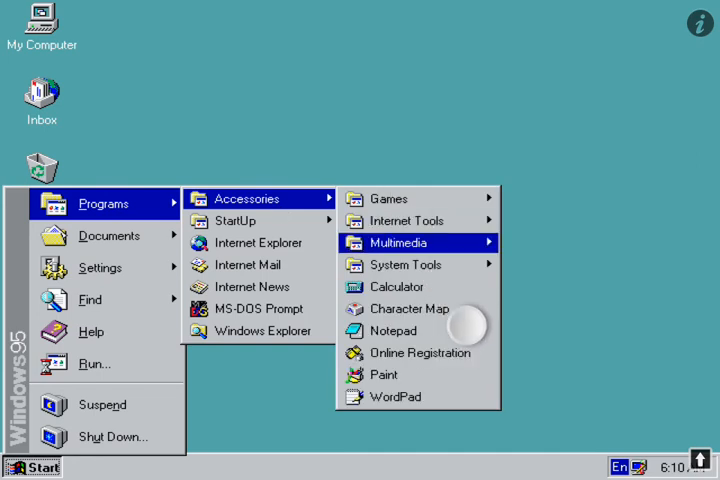
{"action": "mouse_move", "coordinate": [400, 199]}
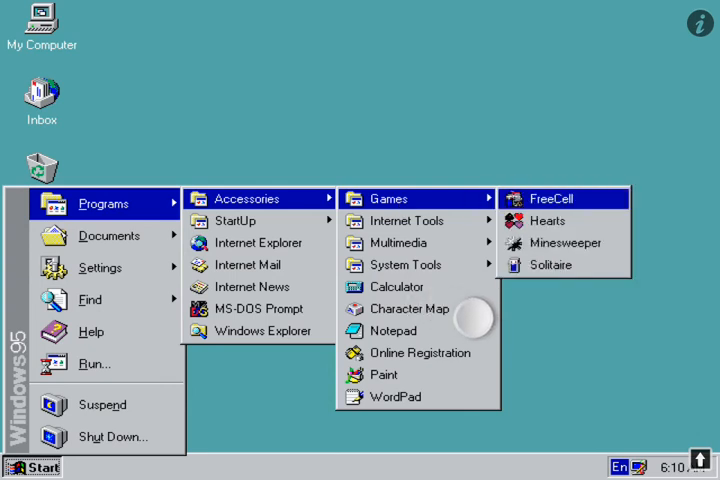
{"action": "mouse_move", "coordinate": [543, 219]}
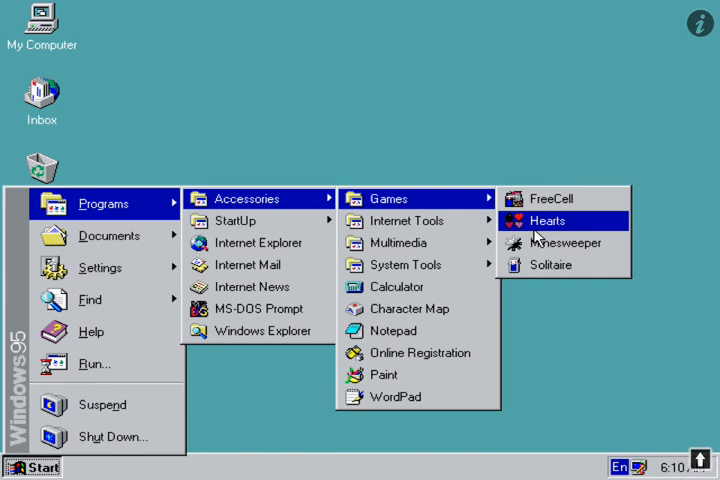
{"action": "mouse_move", "coordinate": [565, 243]}
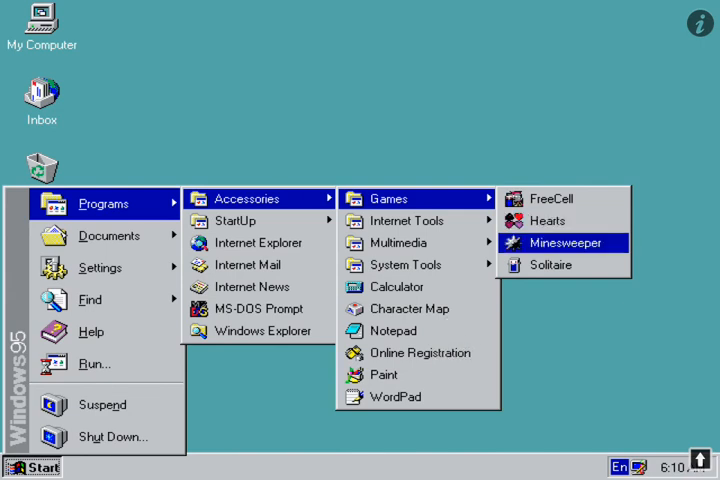
{"action": "mouse_move", "coordinate": [535, 252]}
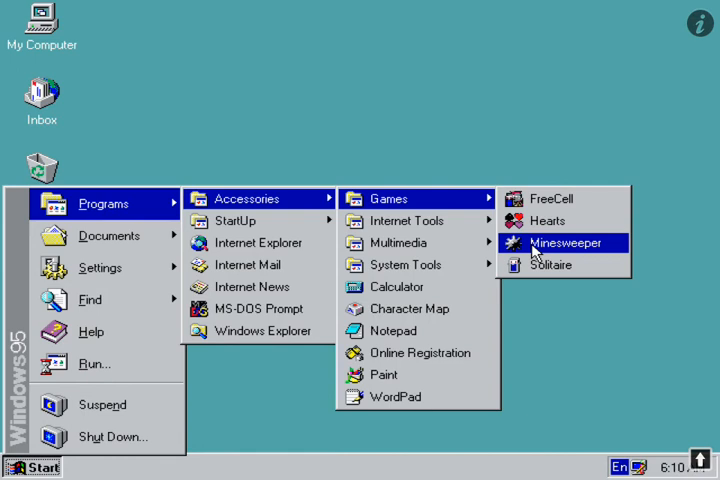
{"action": "left_click", "coordinate": [557, 242]}
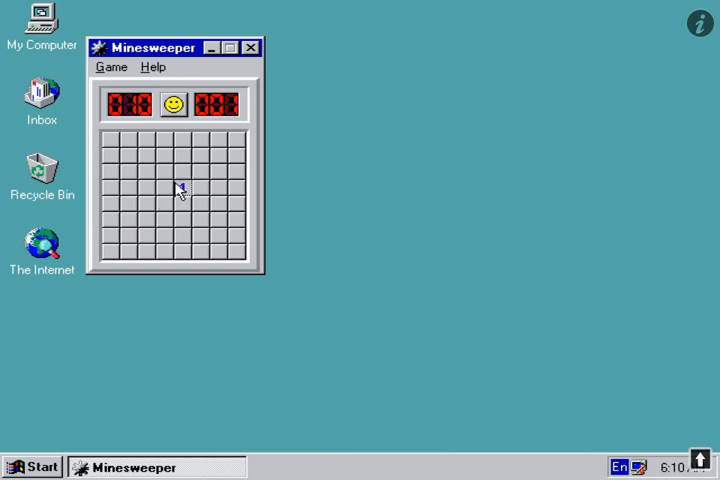
Uncover four squares on the Minesweeper grid, opening an empty area.
{"action": "left_click", "coordinate": [181, 188]}
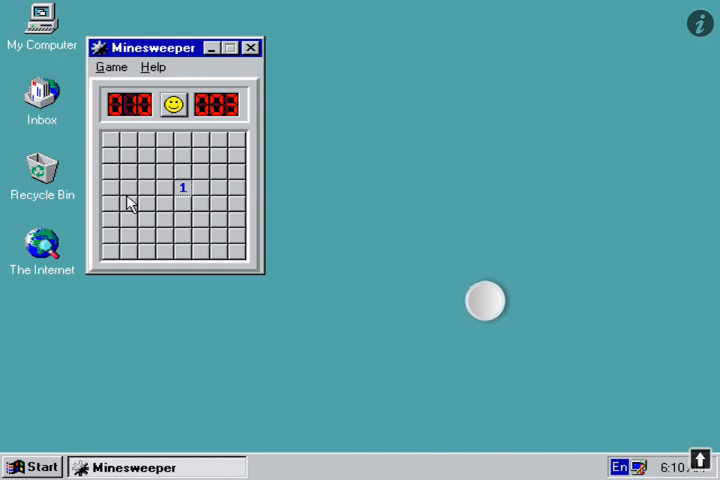
{"action": "left_click", "coordinate": [138, 208]}
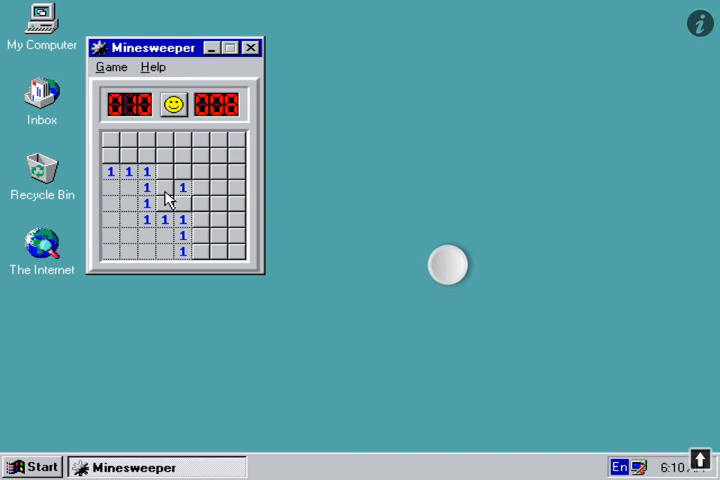
{"action": "left_click", "coordinate": [169, 190]}
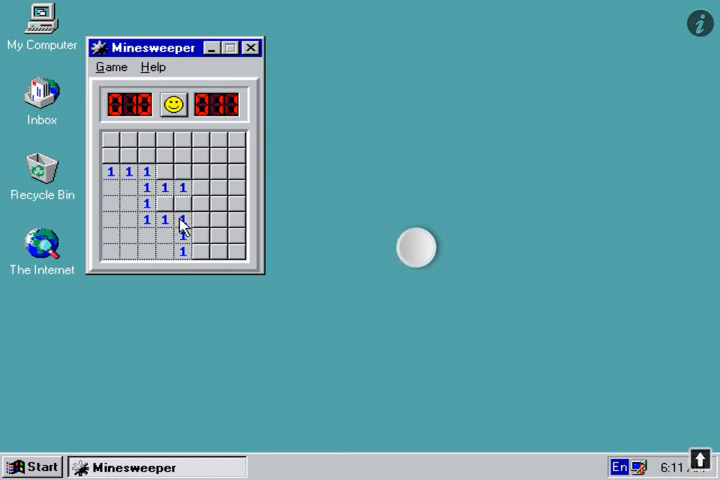
{"action": "left_click", "coordinate": [187, 215]}
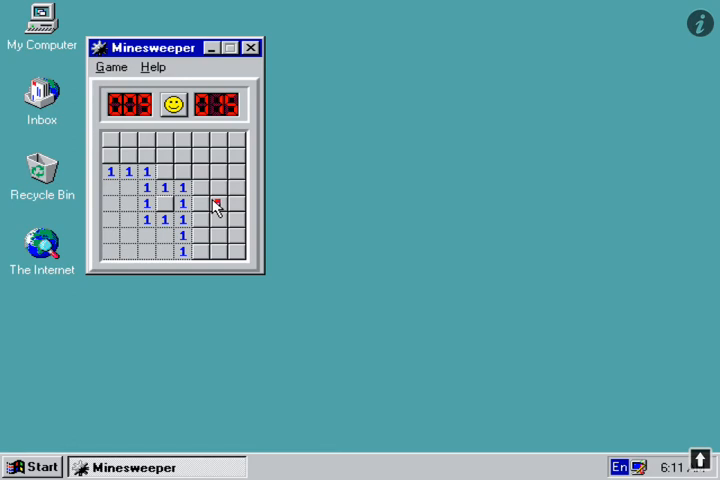
Change the flag to a question mark, uncover it, hit a mine, and close Minesweeper.
{"action": "right_click", "coordinate": [212, 205]}
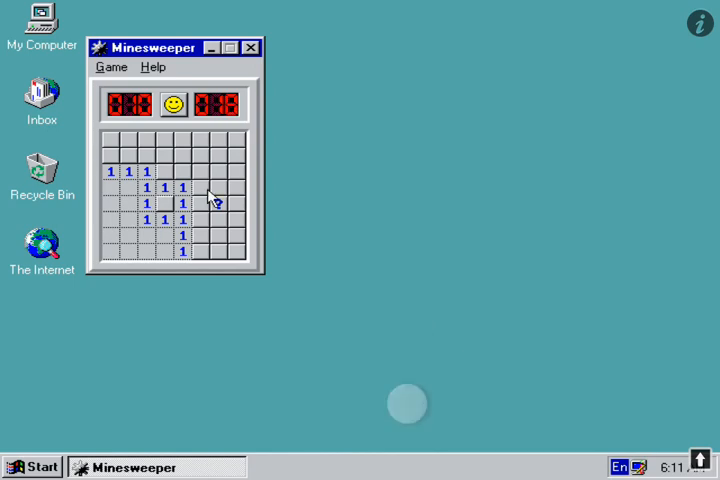
{"action": "right_click", "coordinate": [212, 207]}
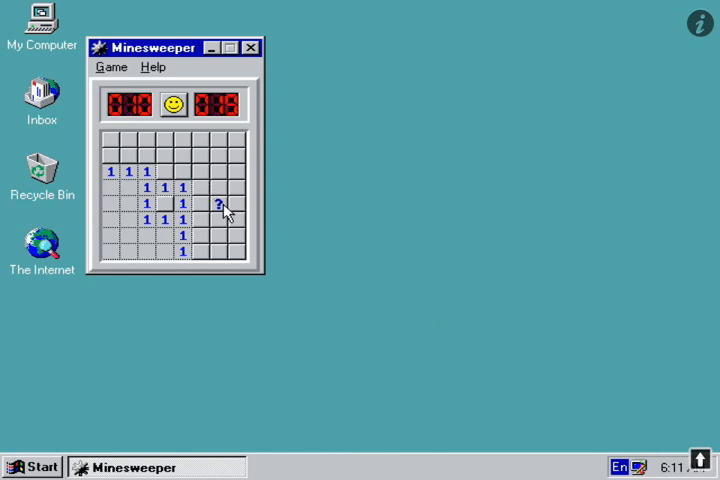
{"action": "left_click", "coordinate": [217, 206]}
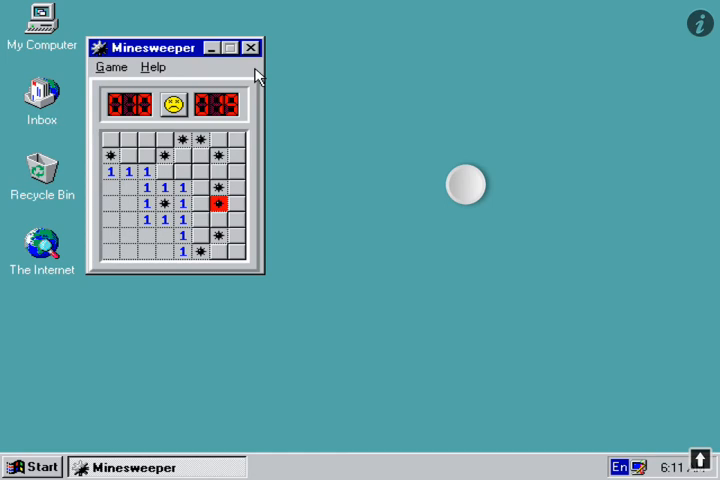
{"action": "mouse_move", "coordinate": [258, 58]}
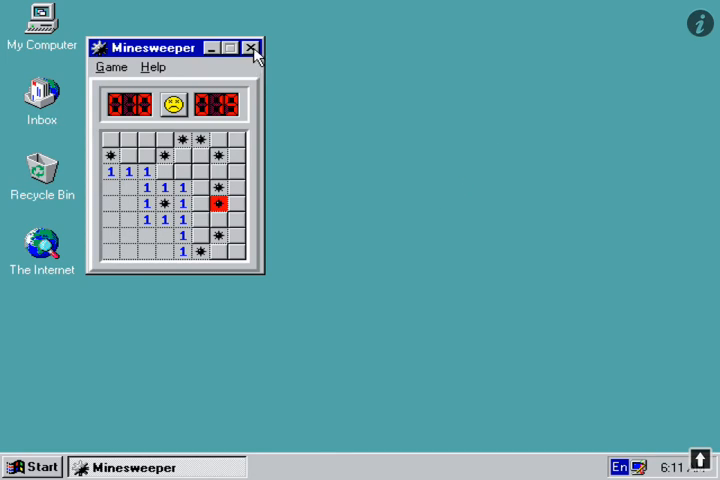
{"action": "left_click", "coordinate": [254, 46]}
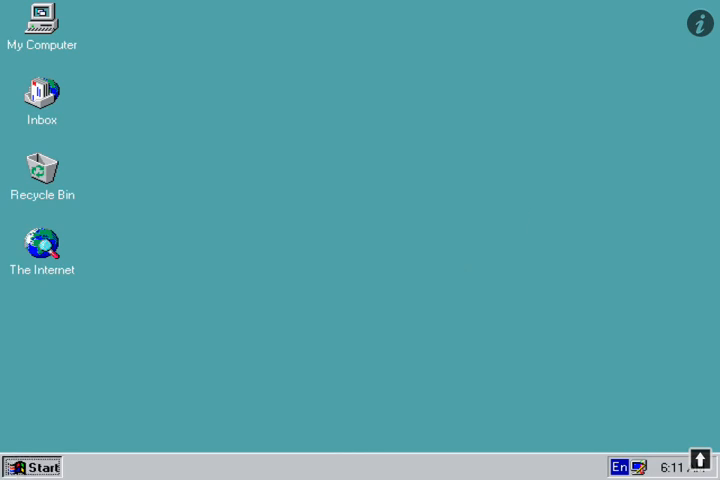
Launch Notepad from Start > Programs > Accessories.
{"action": "left_click", "coordinate": [31, 466]}
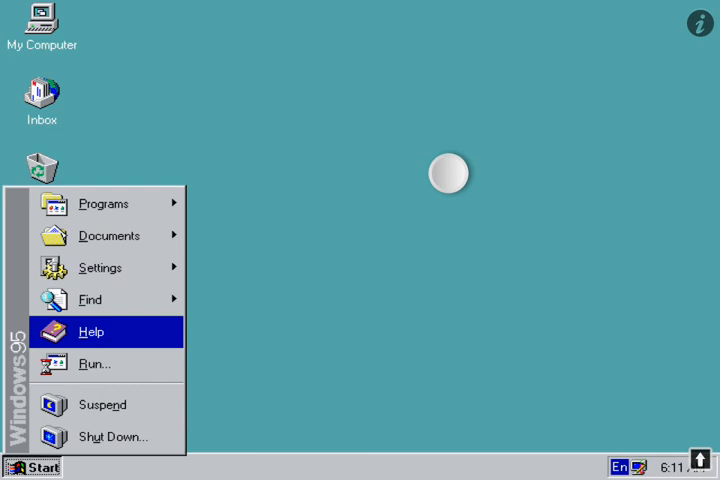
{"action": "mouse_move", "coordinate": [98, 277]}
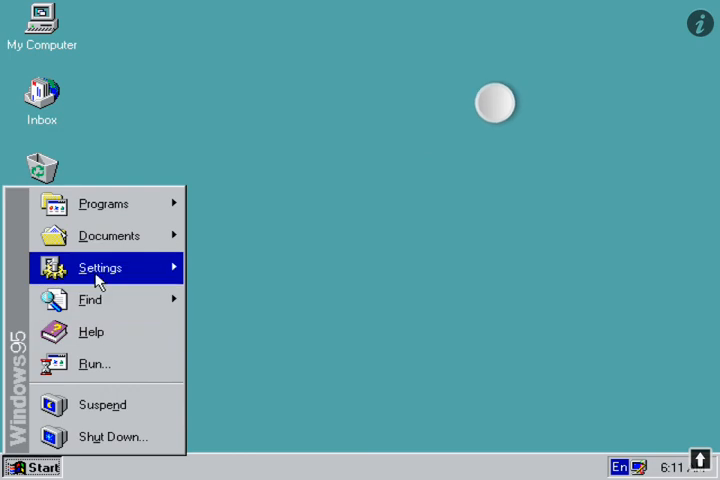
{"action": "mouse_move", "coordinate": [108, 235]}
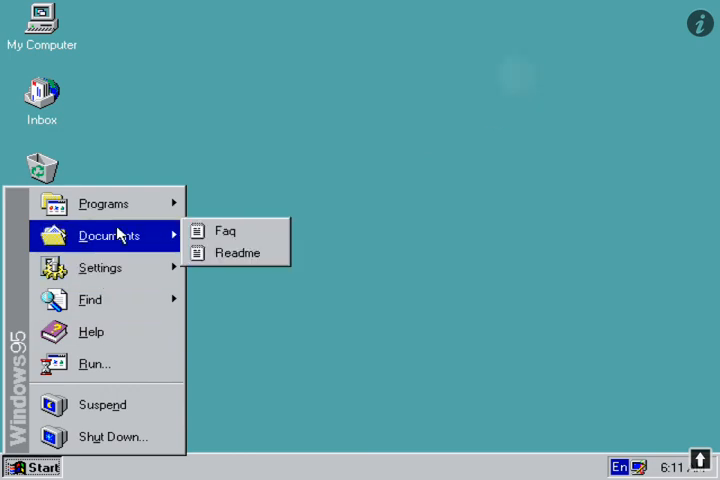
{"action": "mouse_move", "coordinate": [126, 168]}
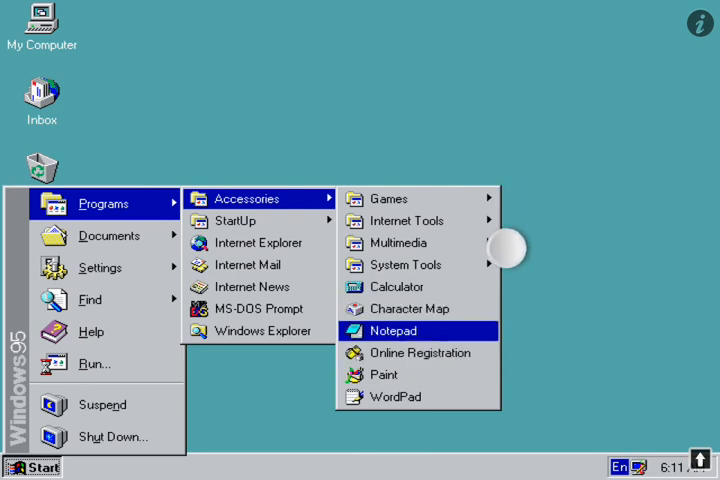
{"action": "mouse_move", "coordinate": [400, 345]}
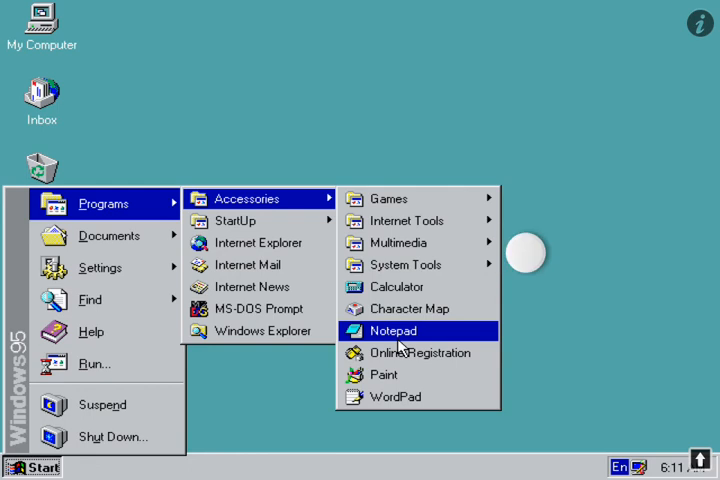
{"action": "left_click", "coordinate": [392, 330]}
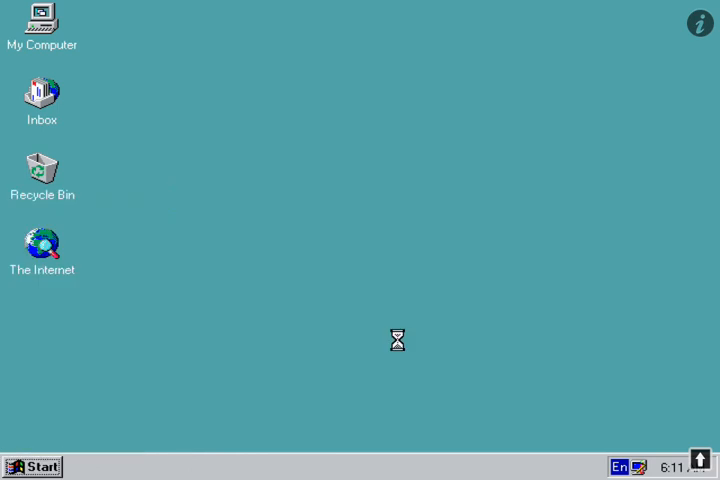
{"action": "mouse_move", "coordinate": [400, 348]}
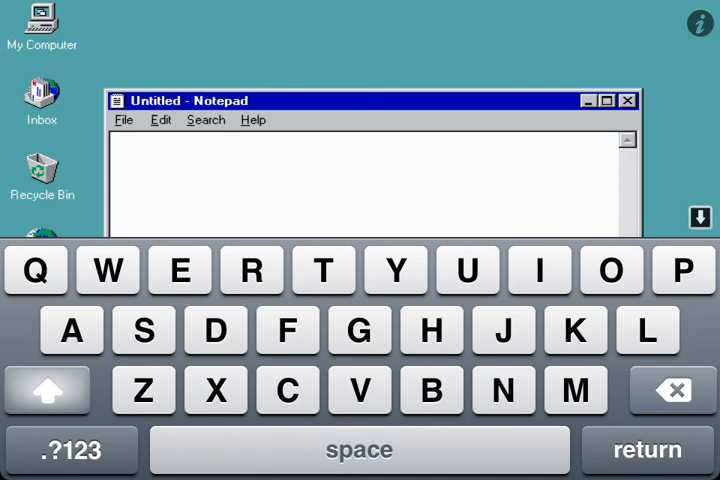
Type the test text 'this a test' into Notepad and hide the on-screen keyboard.
{"action": "type", "text": "th"}
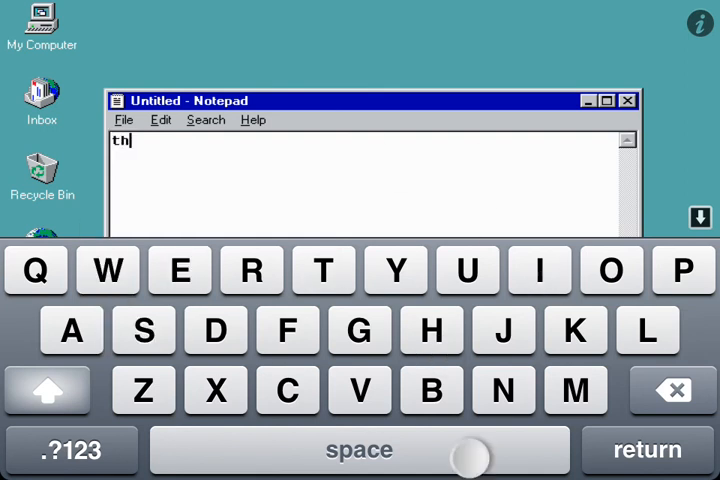
{"action": "type", "text": "is i sa"}
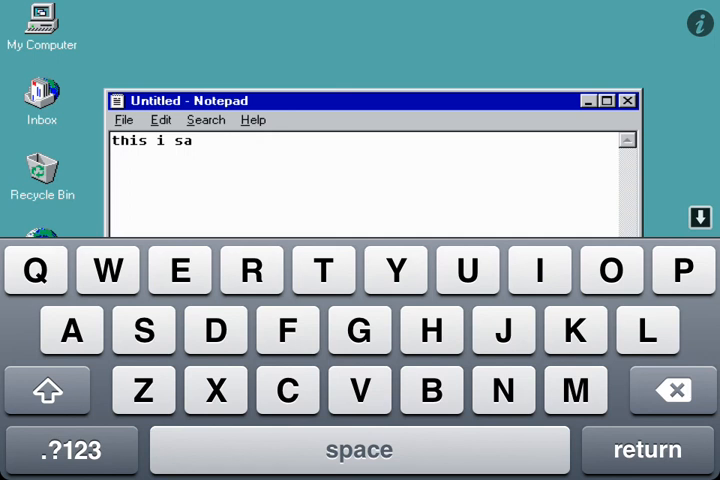
{"action": "left_click", "coordinate": [358, 449]}
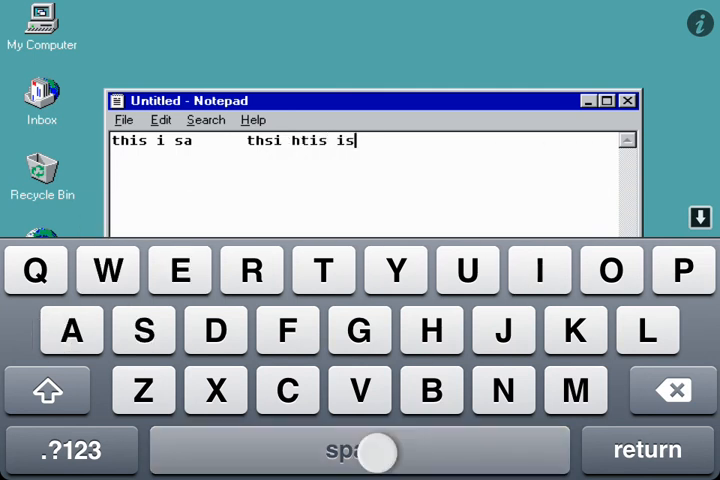
{"action": "type", "text": "a te"}
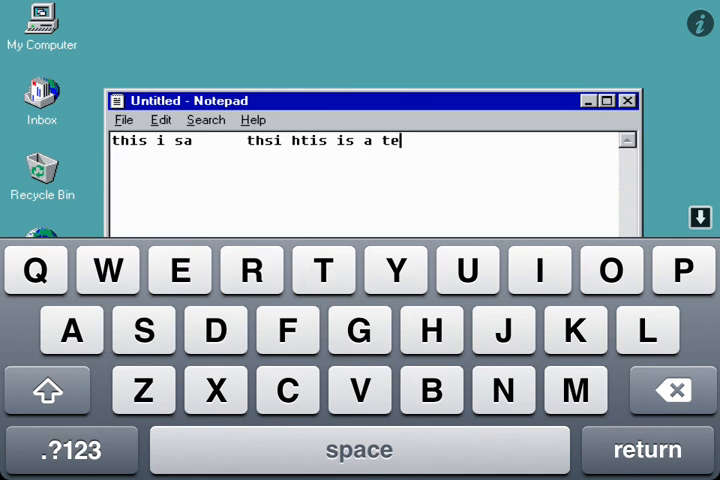
{"action": "type", "text": "st this"}
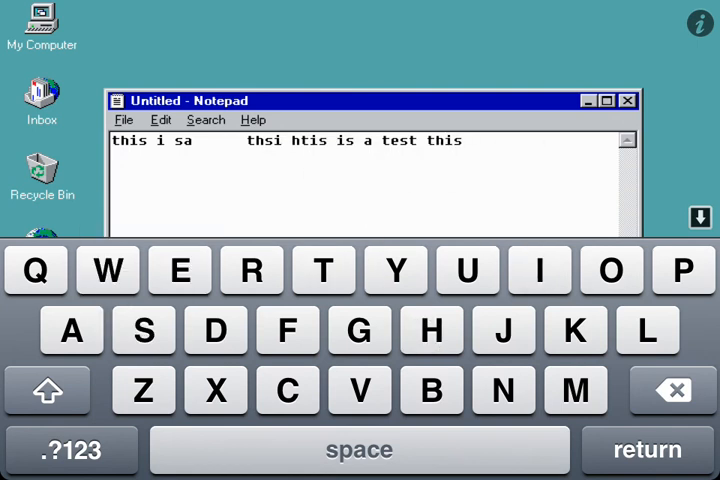
{"action": "left_click", "coordinate": [698, 218]}
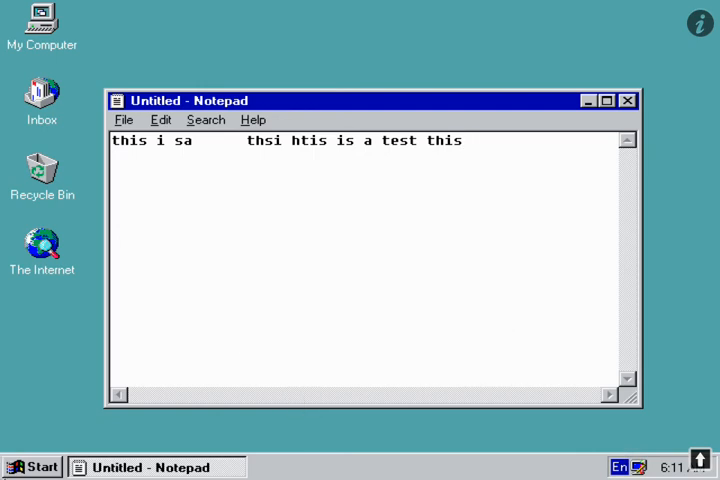
{"action": "mouse_move", "coordinate": [8, 459]}
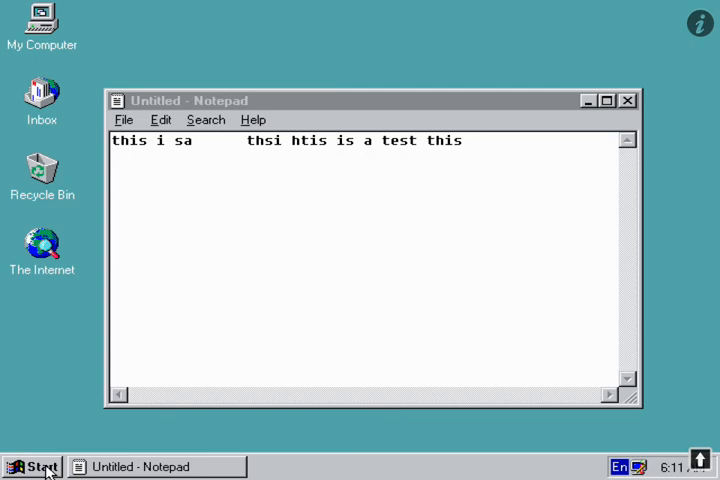
Choose Shut Down from the Start menu with the Notepad text unsaved.
{"action": "left_click", "coordinate": [36, 462]}
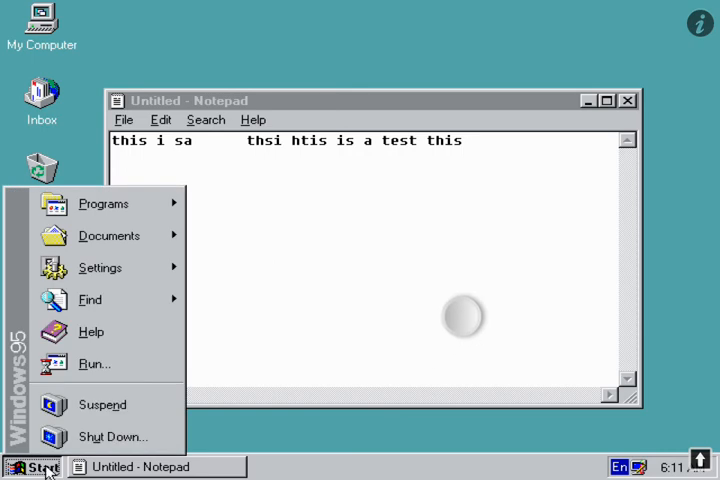
{"action": "mouse_move", "coordinate": [107, 435]}
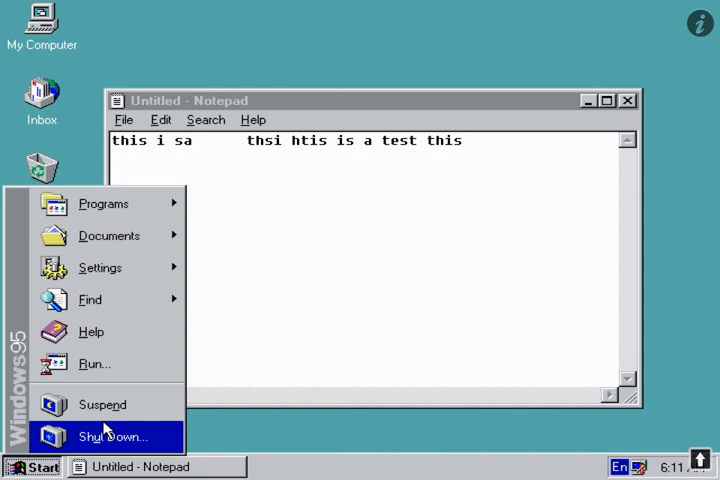
{"action": "mouse_move", "coordinate": [110, 437]}
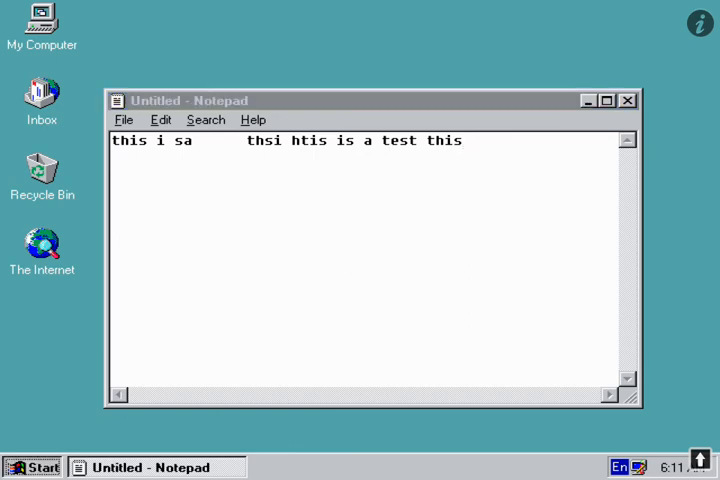
{"action": "left_click", "coordinate": [30, 464]}
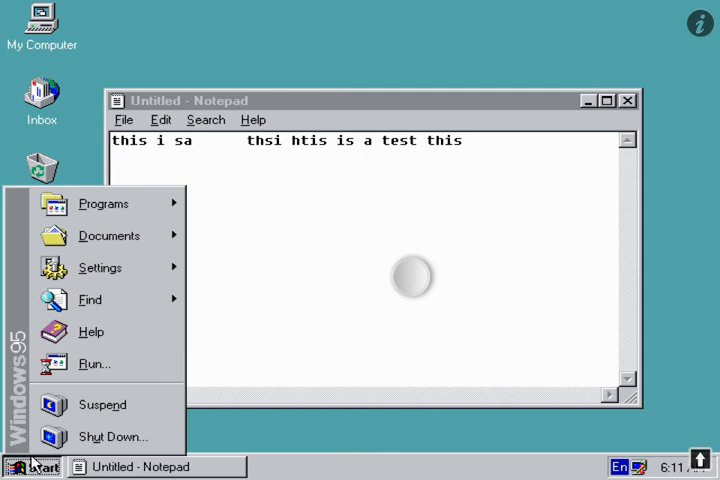
{"action": "mouse_move", "coordinate": [110, 436]}
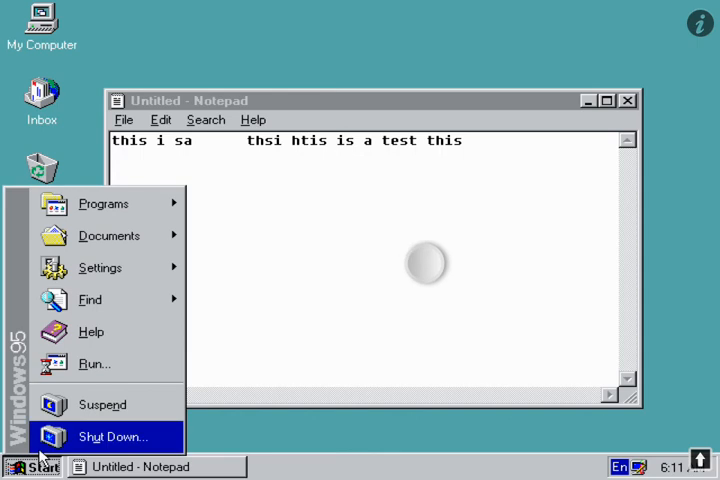
{"action": "left_click", "coordinate": [380, 300]}
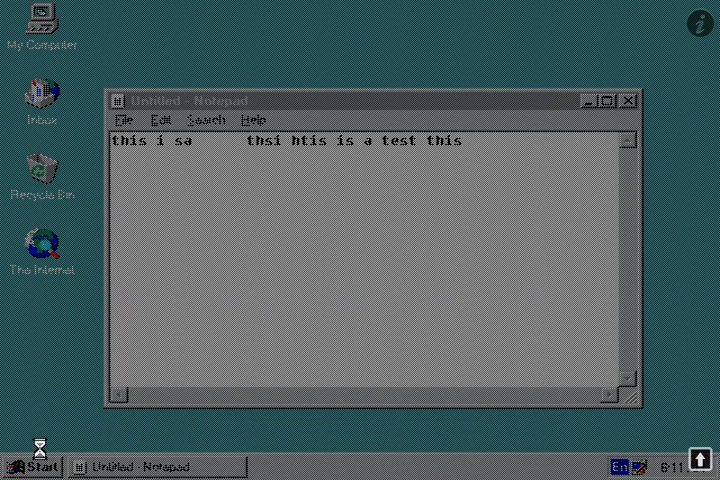
Confirm Yes to shut down, then choose No to discard Notepad's changes.
{"action": "left_click", "coordinate": [30, 462]}
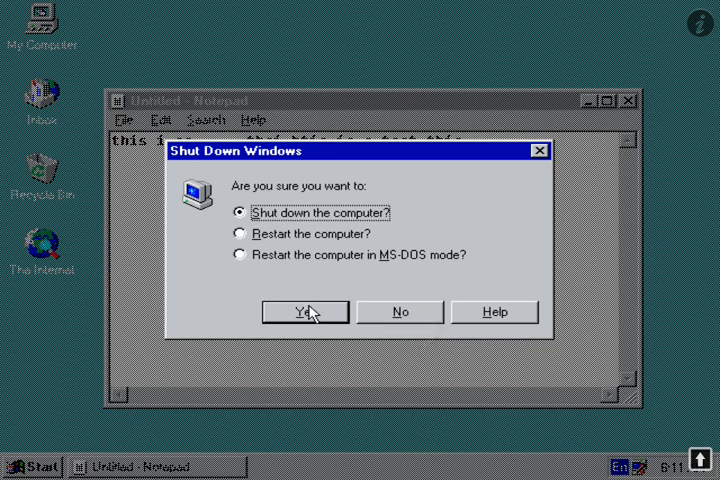
{"action": "left_click", "coordinate": [303, 311]}
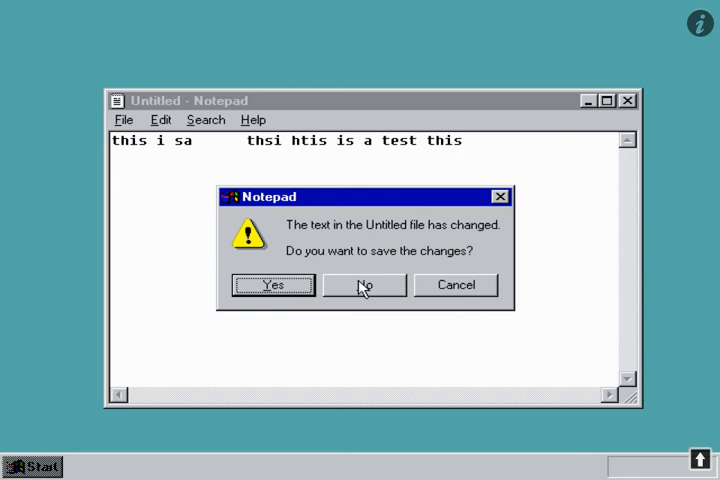
{"action": "left_click", "coordinate": [364, 285]}
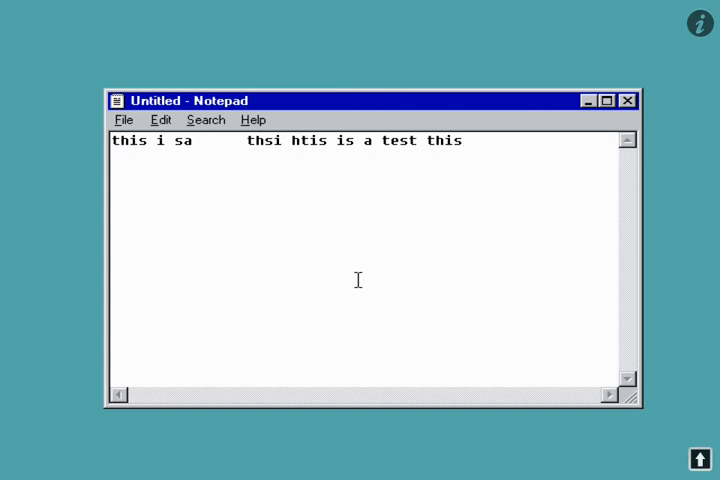
{"action": "mouse_move", "coordinate": [363, 289]}
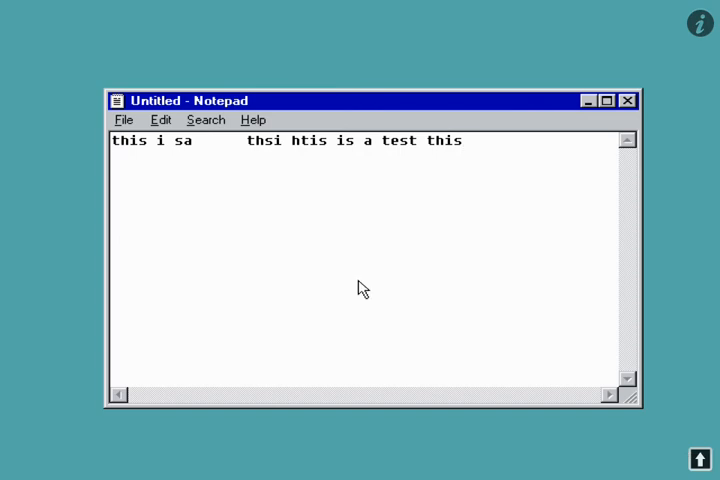